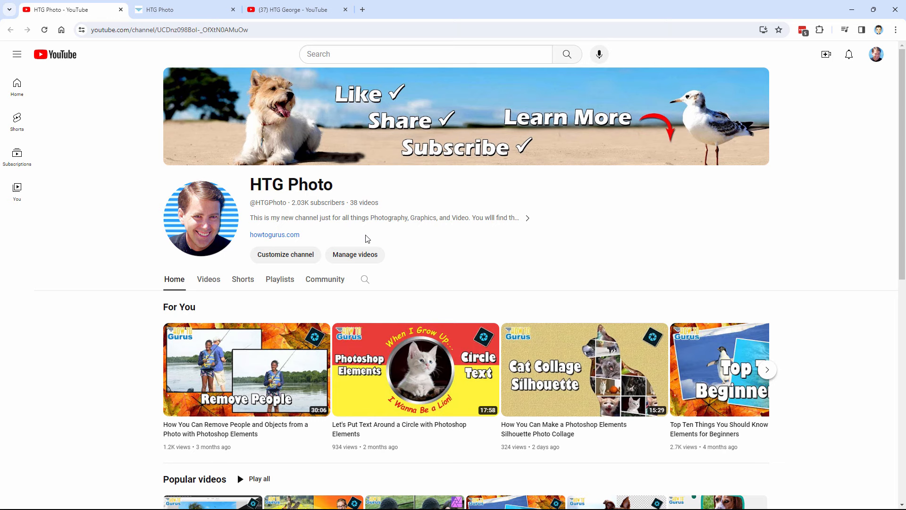
{"action": "mouse_move", "coordinate": [185, 275]}
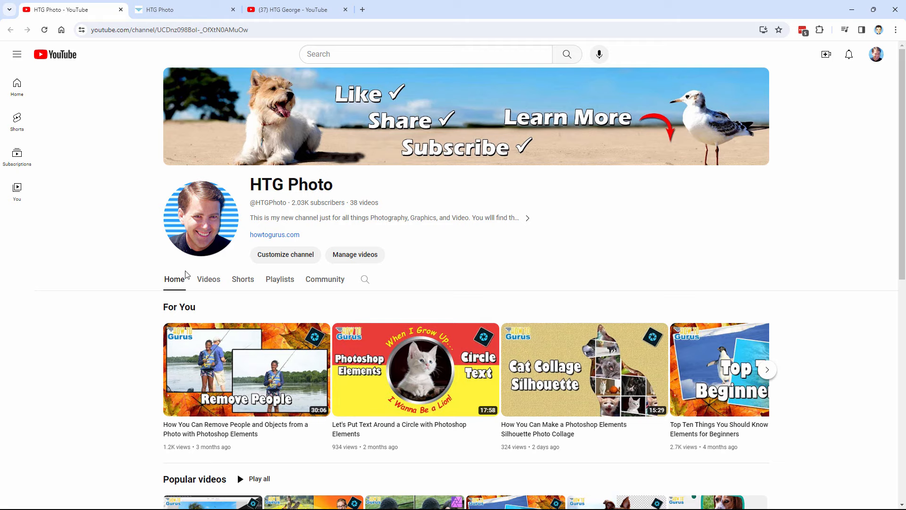
Open the Correct Camera Distortion Filter article under Photoshop Elements > Filters in the sidebar.
{"action": "scroll", "scroll_direction": "down", "scroll_amount": 3}
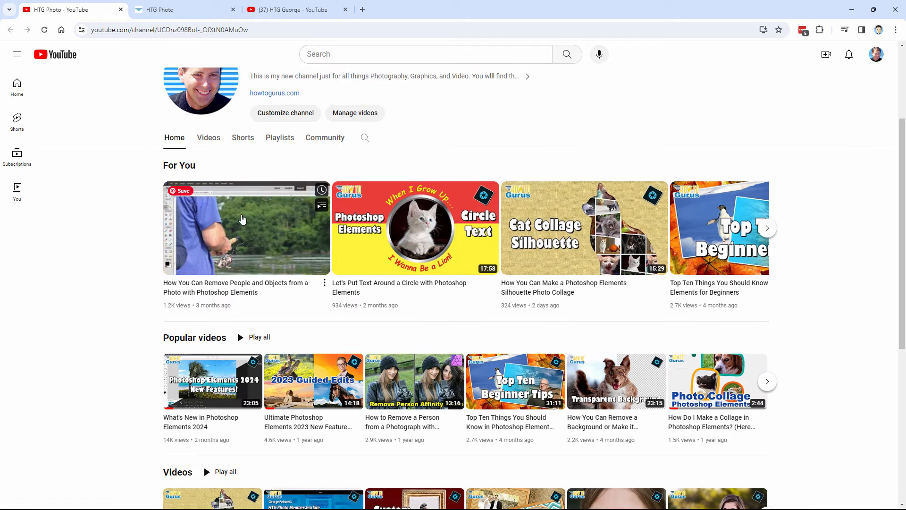
{"action": "mouse_move", "coordinate": [264, 237]}
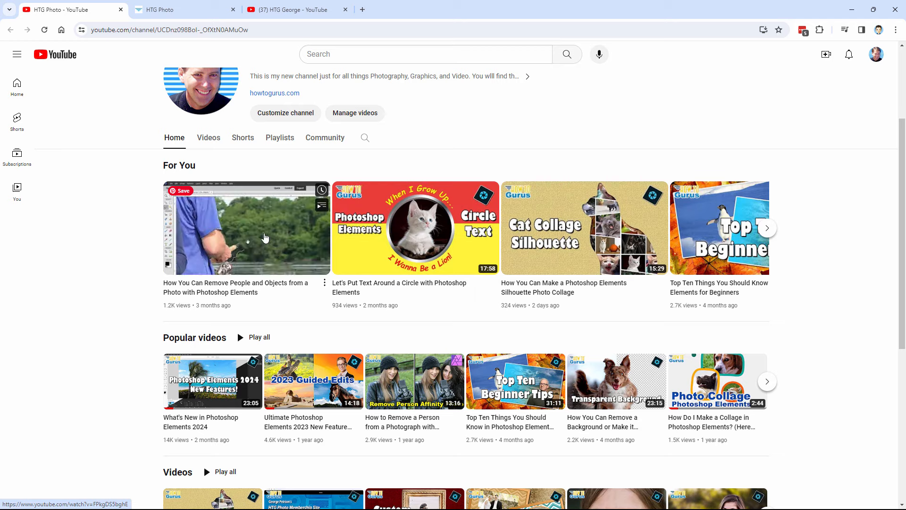
{"action": "mouse_move", "coordinate": [265, 242]}
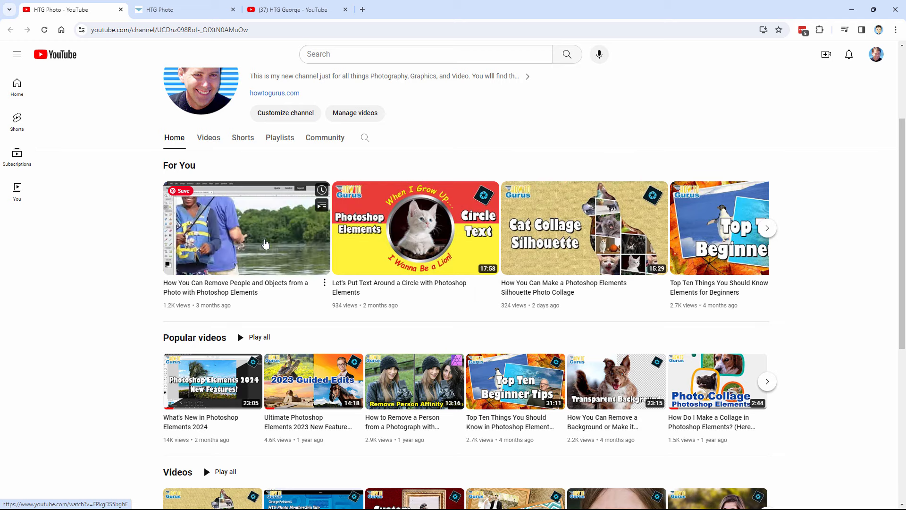
{"action": "mouse_move", "coordinate": [531, 324]}
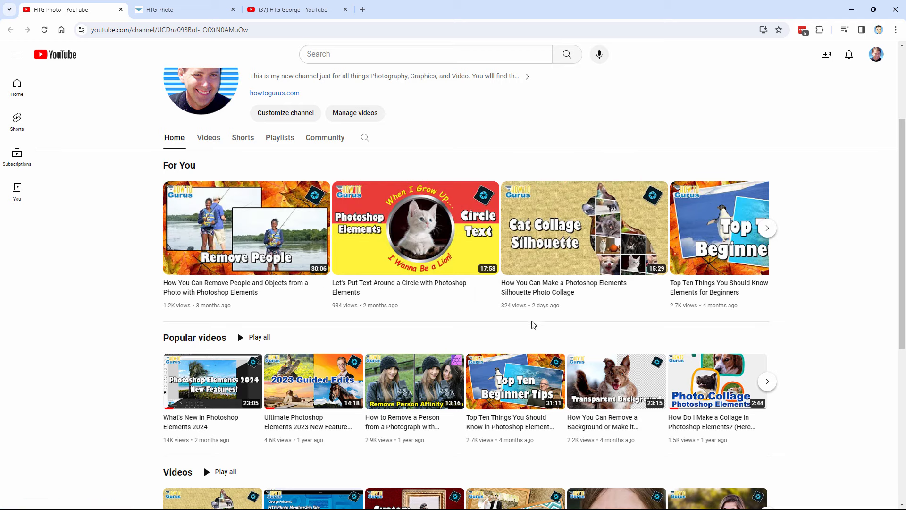
{"action": "mouse_move", "coordinate": [620, 316]}
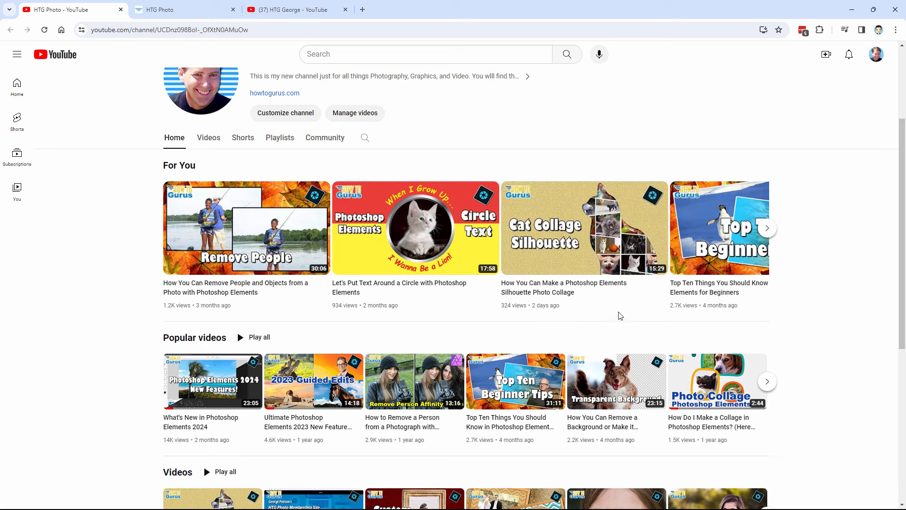
{"action": "mouse_move", "coordinate": [610, 308]}
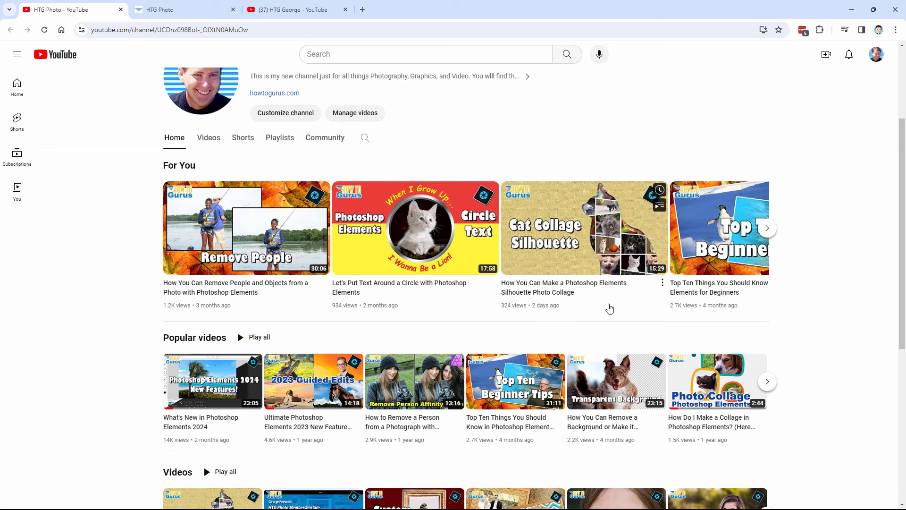
{"action": "mouse_move", "coordinate": [583, 227]}
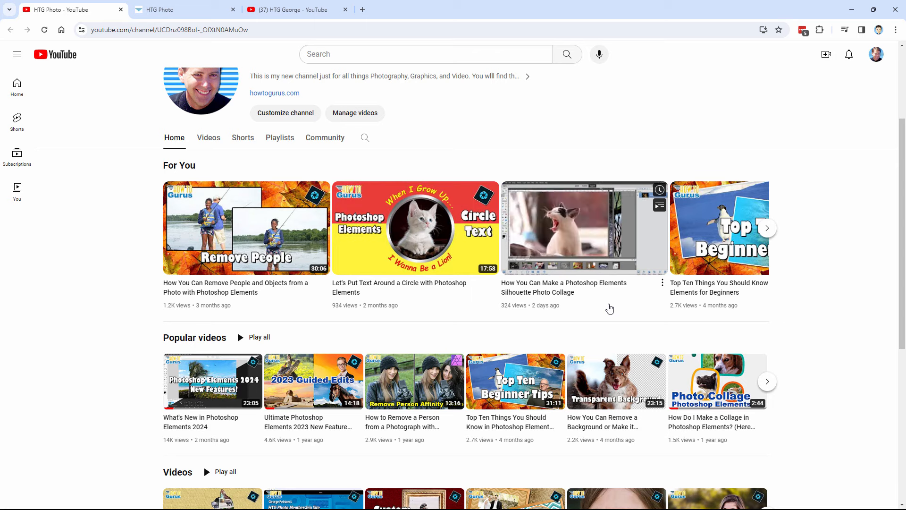
{"action": "mouse_move", "coordinate": [592, 317]}
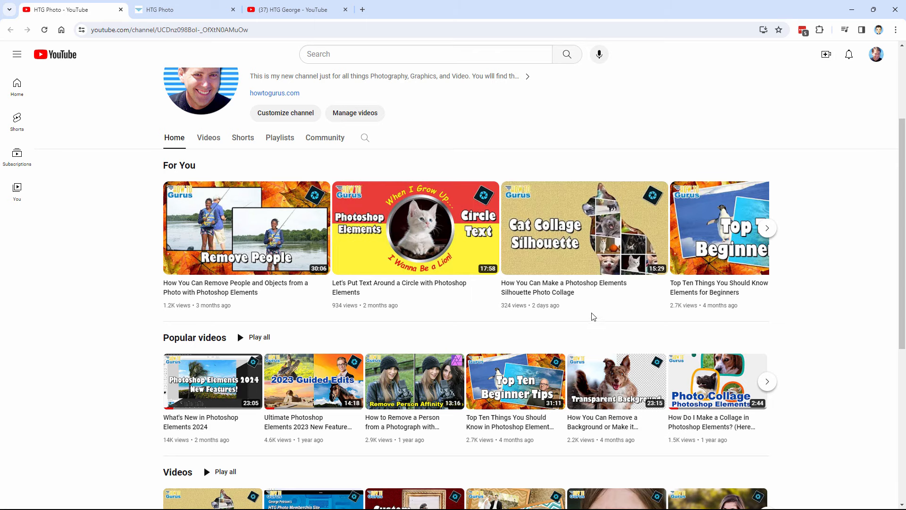
{"action": "mouse_move", "coordinate": [121, 345]}
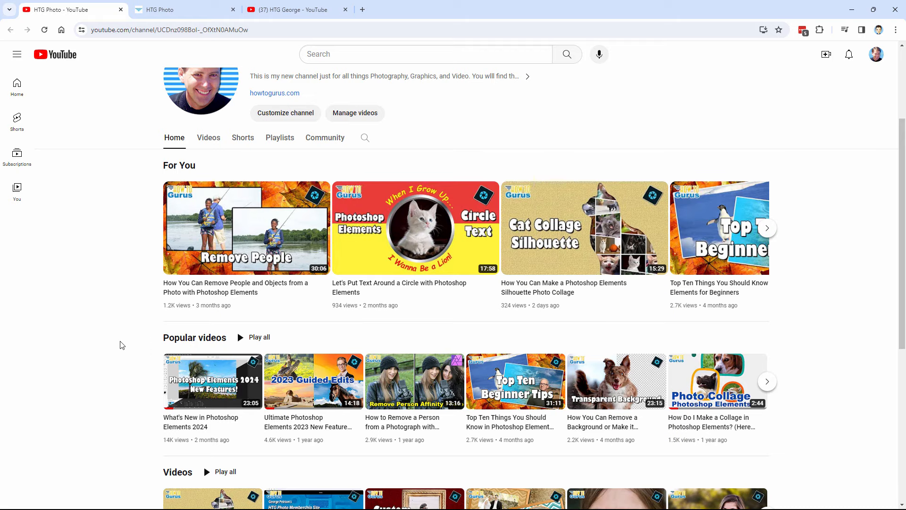
{"action": "scroll", "scroll_direction": "down", "scroll_amount": 3}
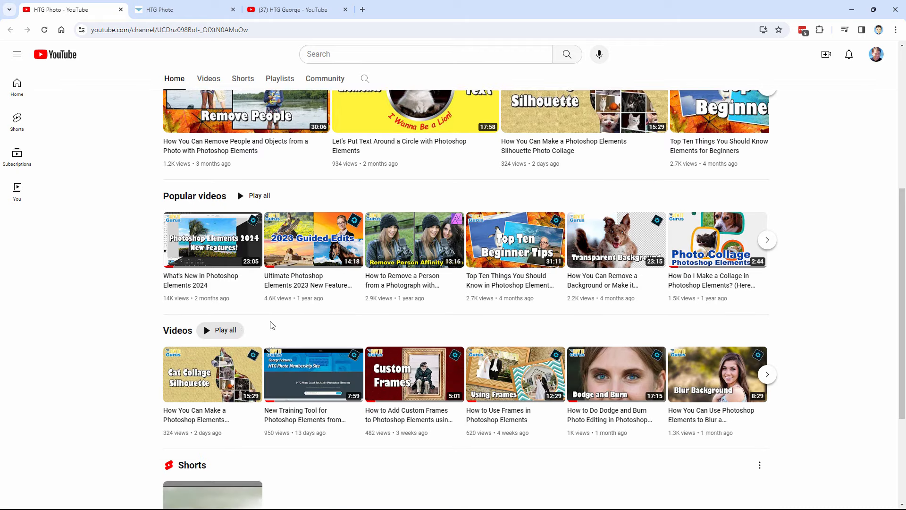
{"action": "mouse_move", "coordinate": [107, 223]}
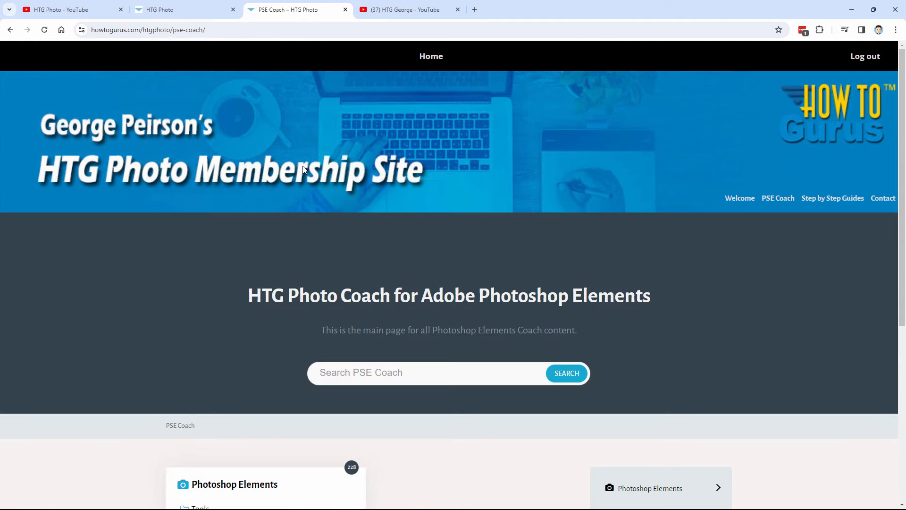
{"action": "mouse_move", "coordinate": [583, 305]}
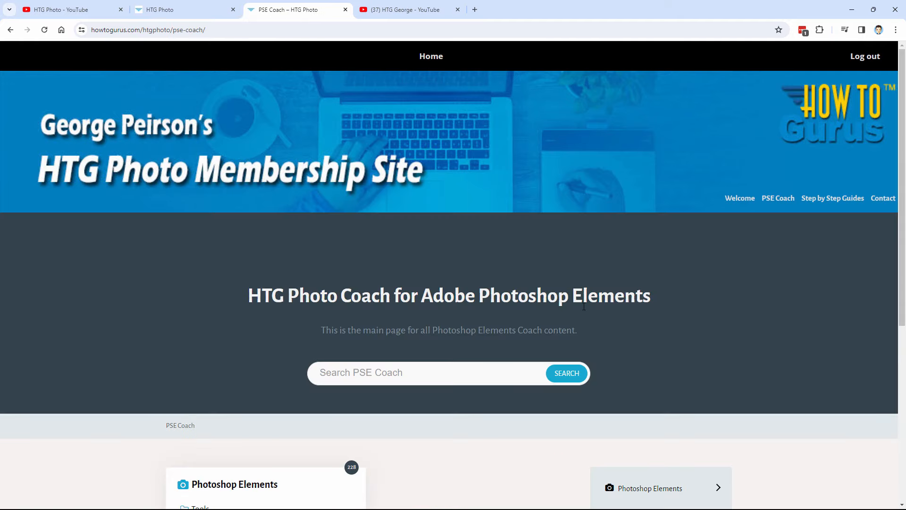
{"action": "scroll", "scroll_direction": "down", "scroll_amount": 3}
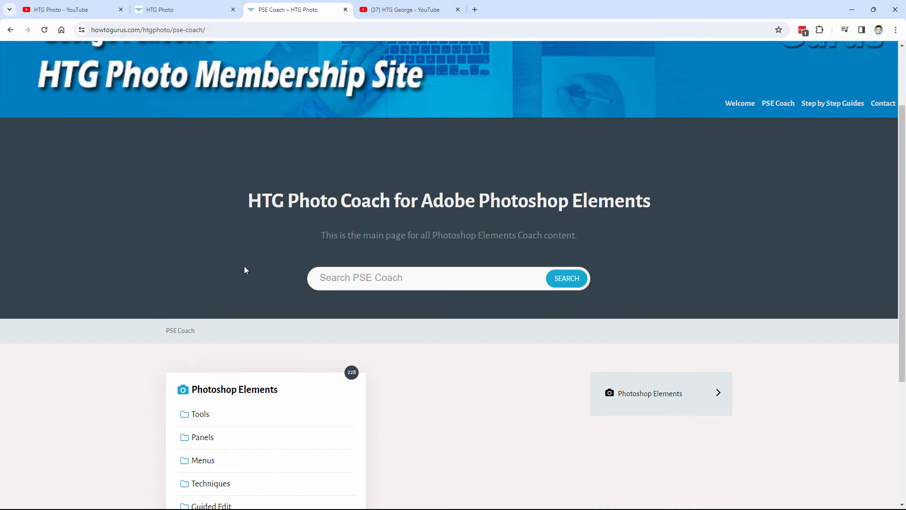
{"action": "scroll", "scroll_direction": "down", "scroll_amount": 3}
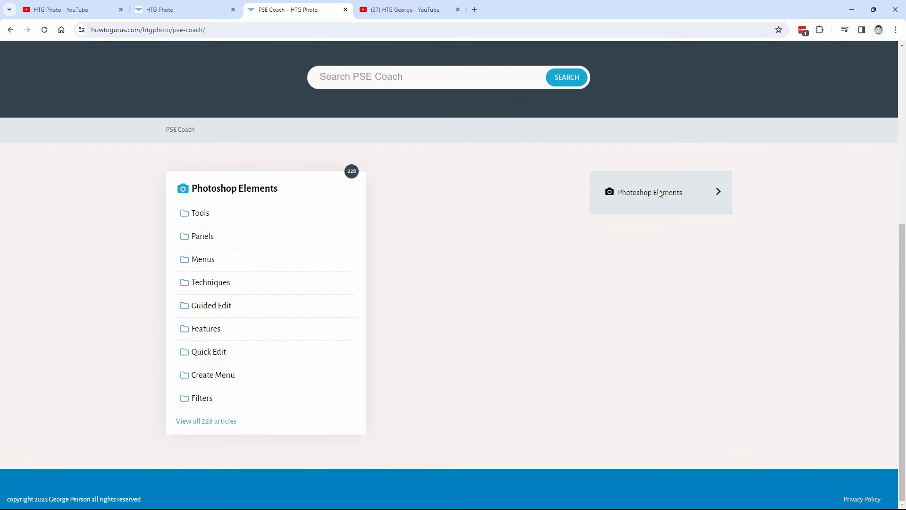
{"action": "left_click", "coordinate": [660, 192]}
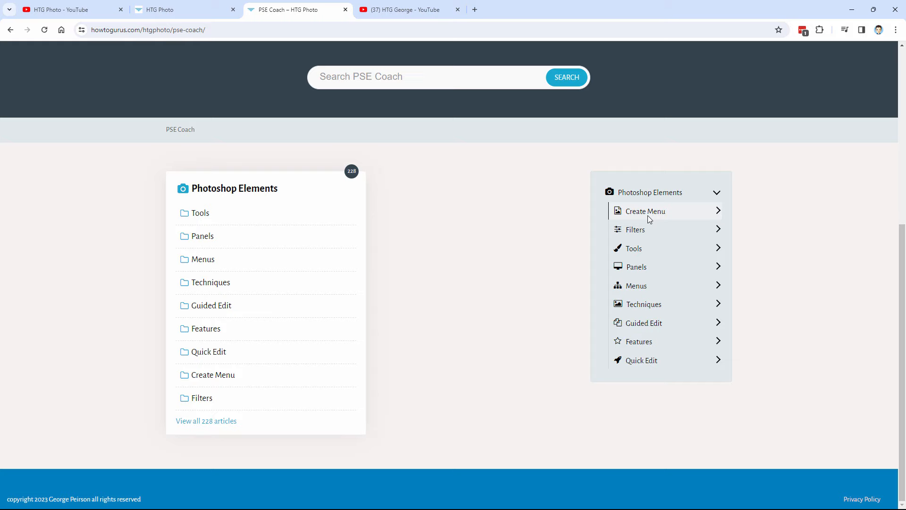
{"action": "left_click", "coordinate": [634, 229]}
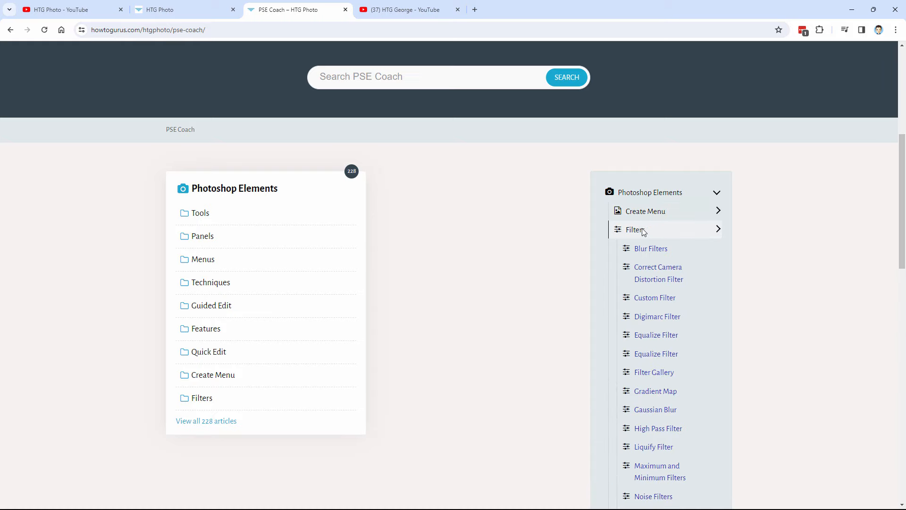
{"action": "left_click", "coordinate": [658, 273]}
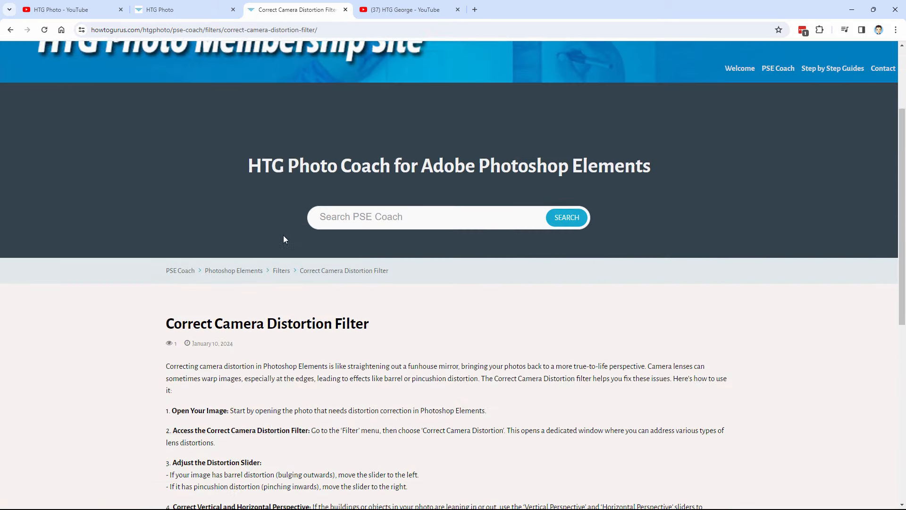
Skim the distortion filter article and put the cursor in the coach search box.
{"action": "scroll", "scroll_direction": "down", "scroll_amount": 3}
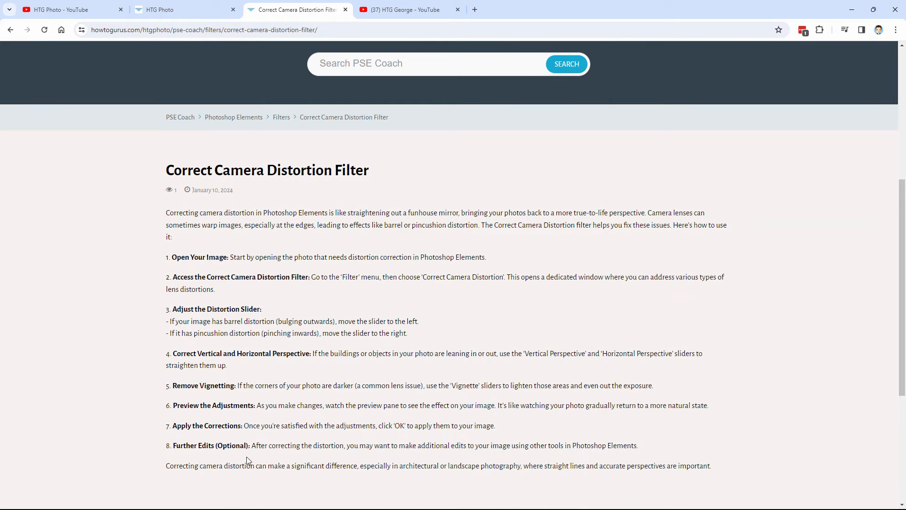
{"action": "scroll", "scroll_direction": "up", "scroll_amount": 3}
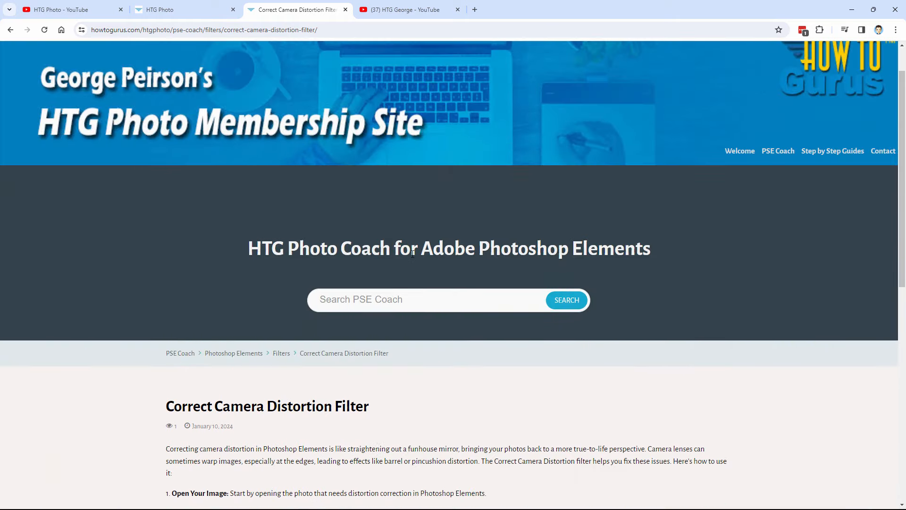
{"action": "left_click", "coordinate": [404, 299]}
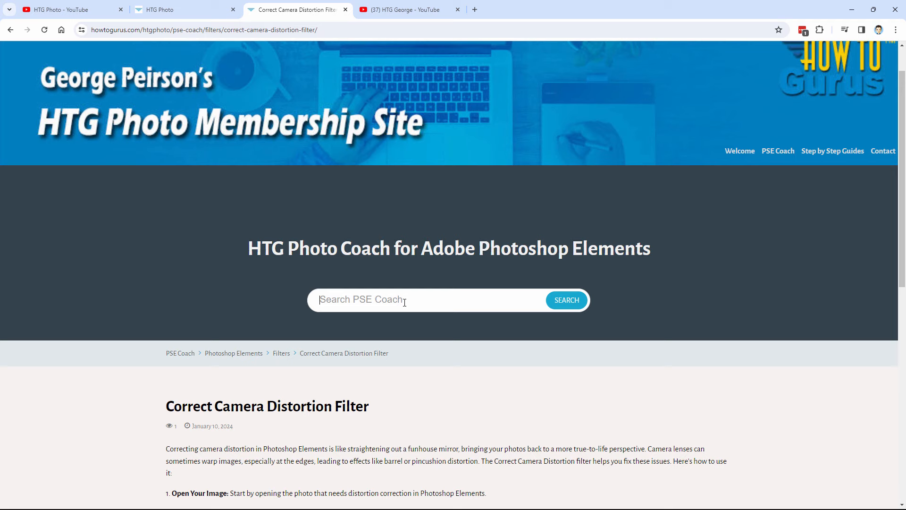
Search the coach articles for 'jus' and open the Justify Text result.
{"action": "type", "text": "justify t"}
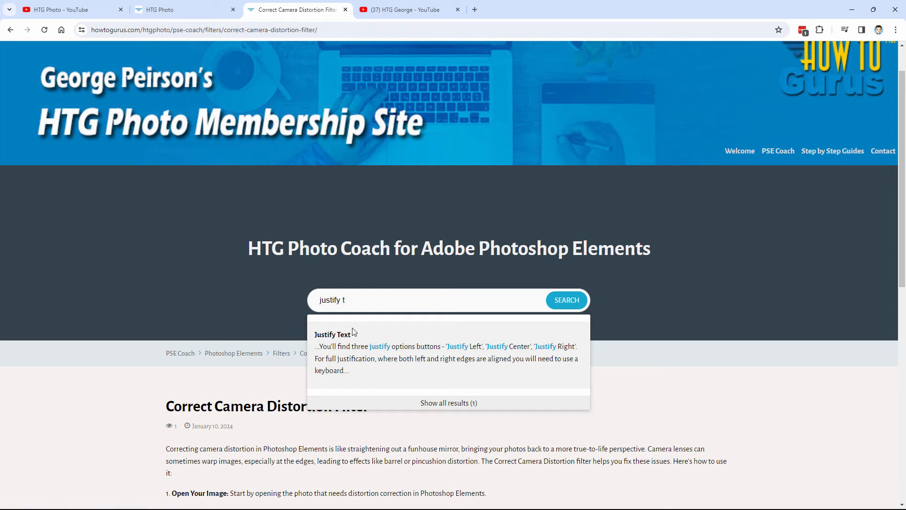
{"action": "left_click", "coordinate": [332, 334]}
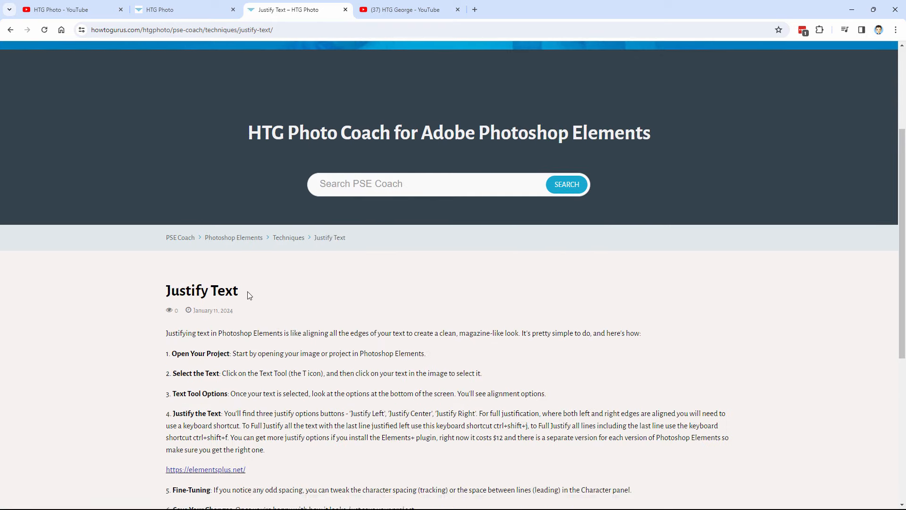
{"action": "scroll", "scroll_direction": "down", "scroll_amount": 3}
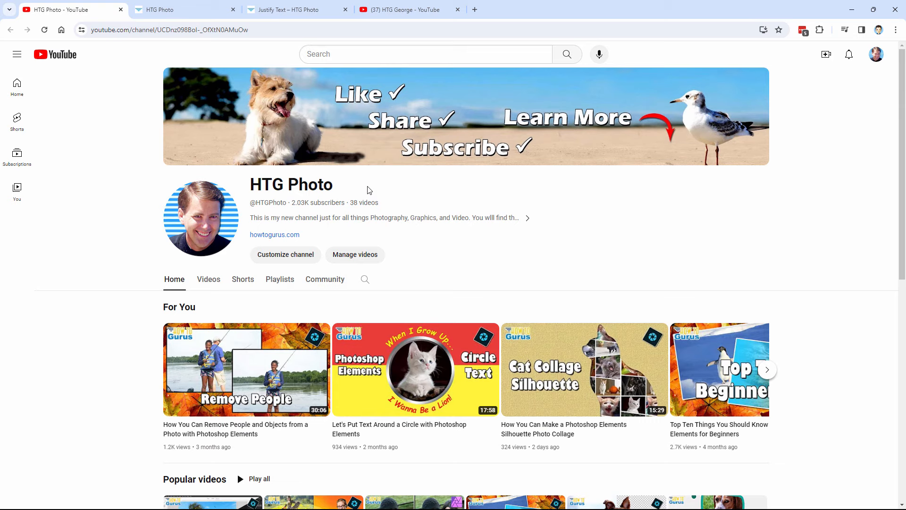
{"action": "mouse_move", "coordinate": [397, 194]}
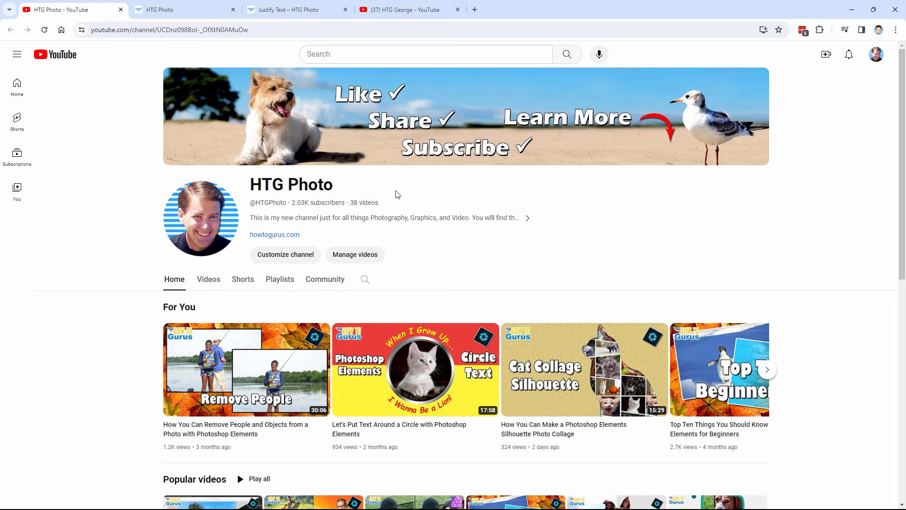
{"action": "mouse_move", "coordinate": [434, 196]}
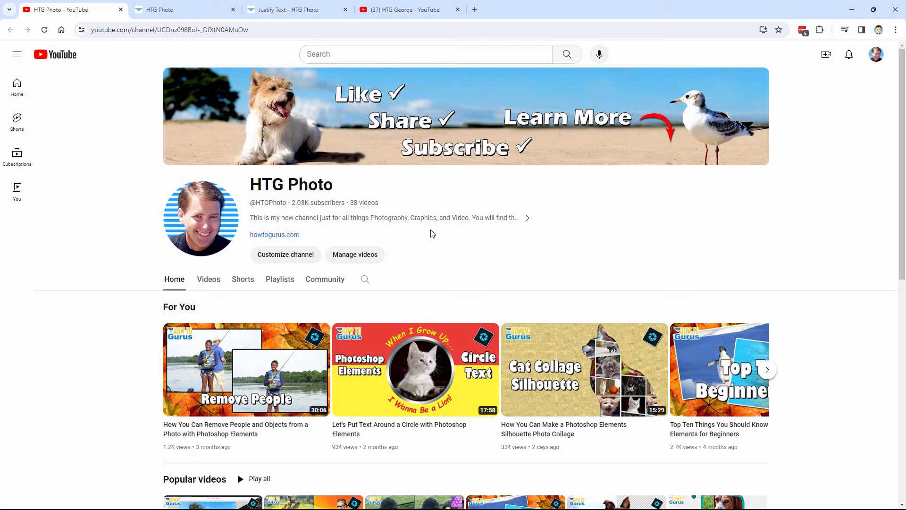
Switch to the HTG Photo browser tab showing the $5-per-month membership landing page.
{"action": "left_click", "coordinate": [294, 10]}
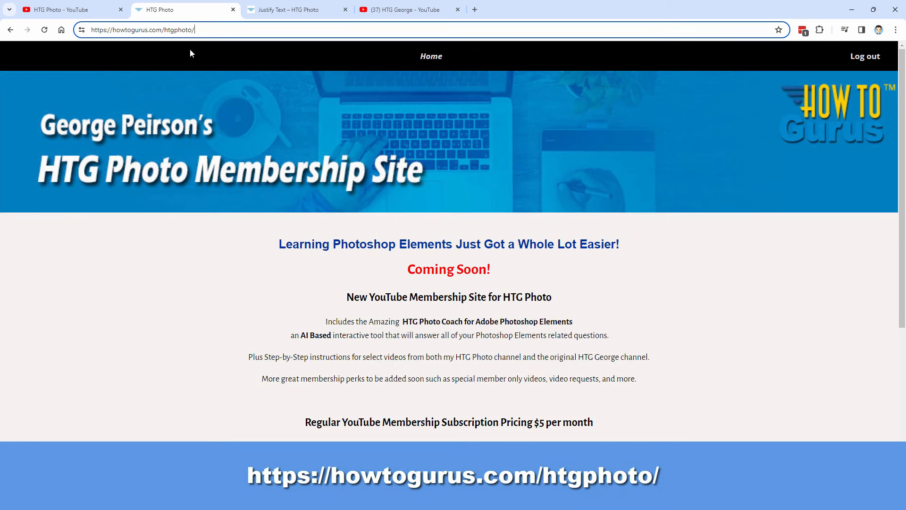
{"action": "mouse_move", "coordinate": [304, 288]}
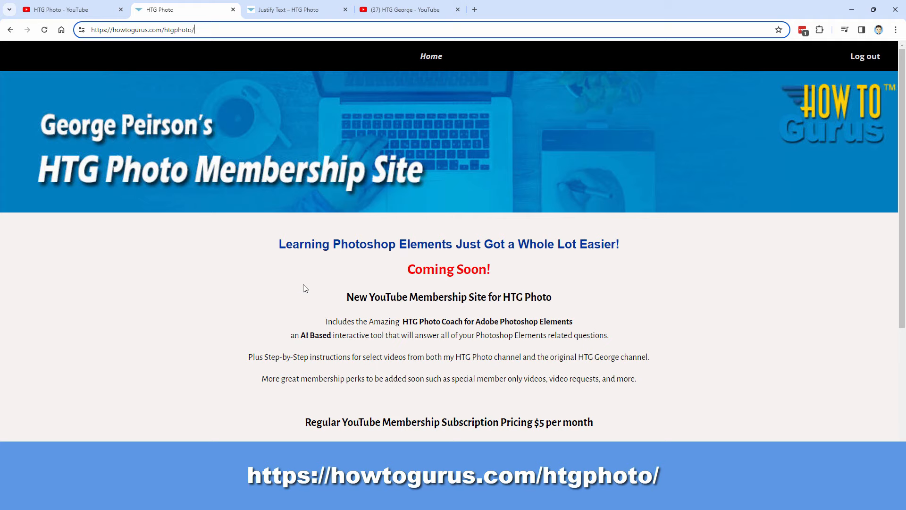